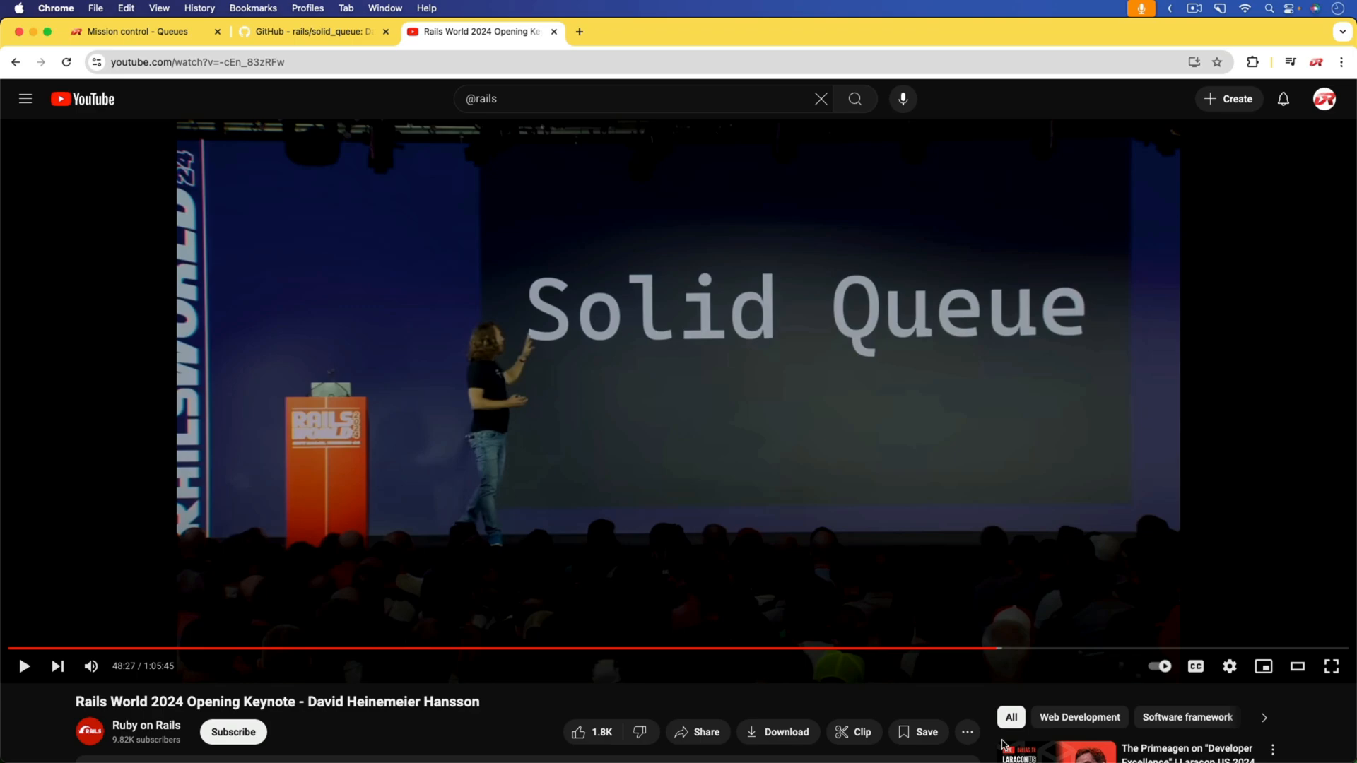
Switch from the YouTube keynote to the Mission Control Queues dashboard tab.
left_click(139, 32)
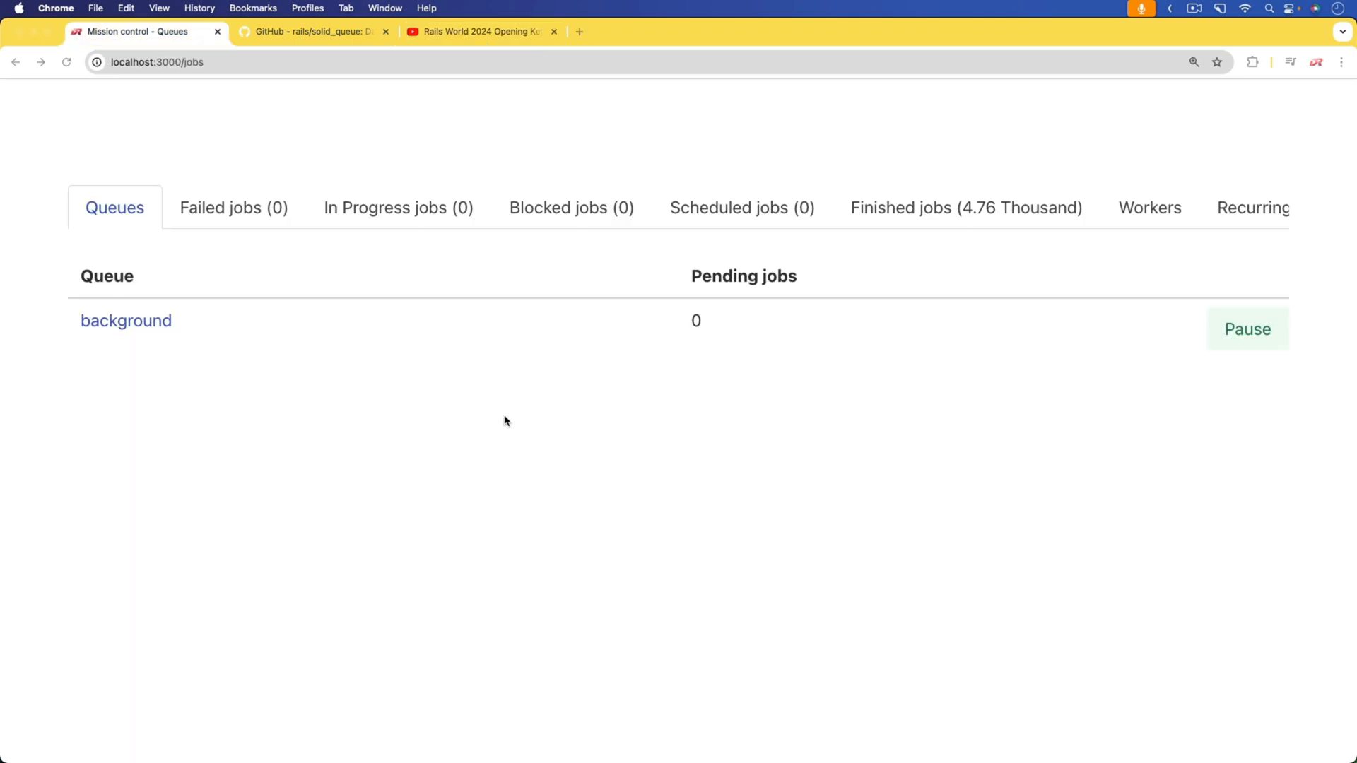
mouse_move(218, 307)
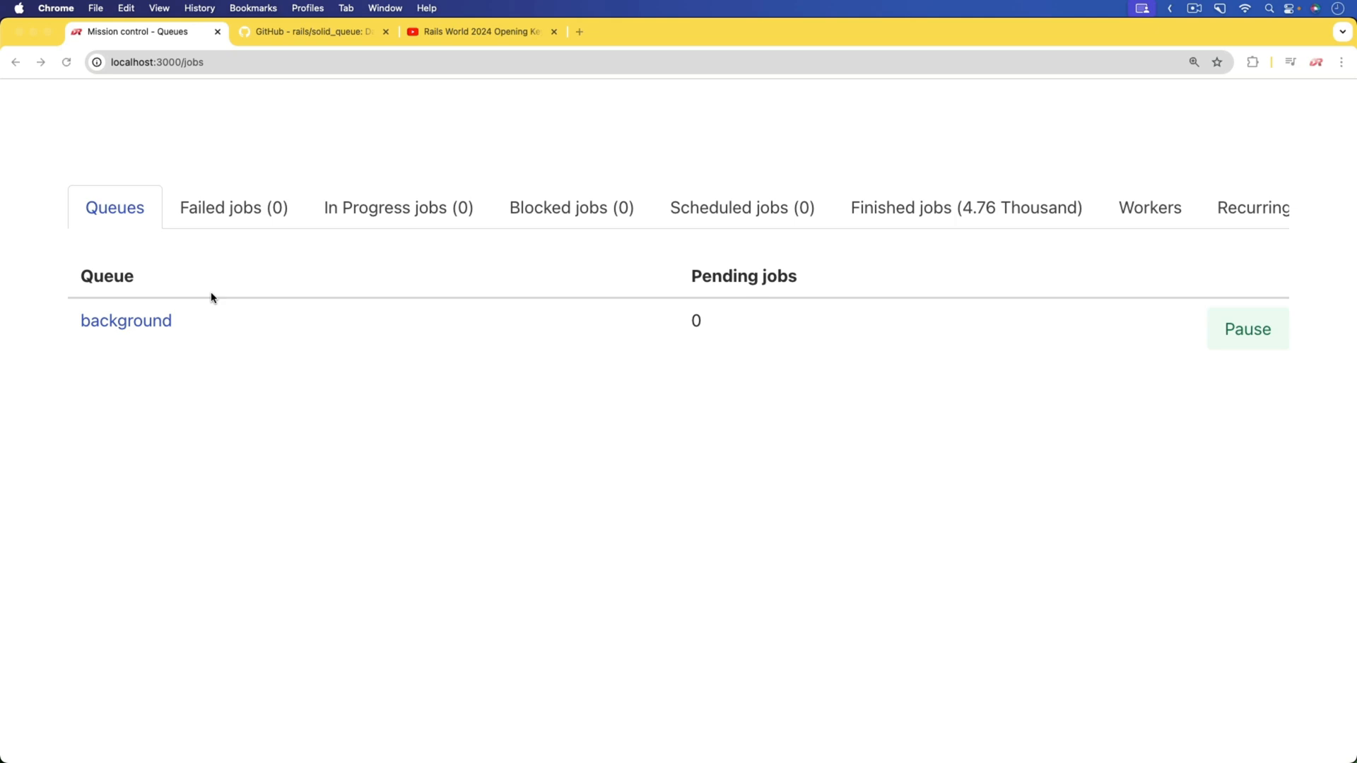
mouse_move(215, 245)
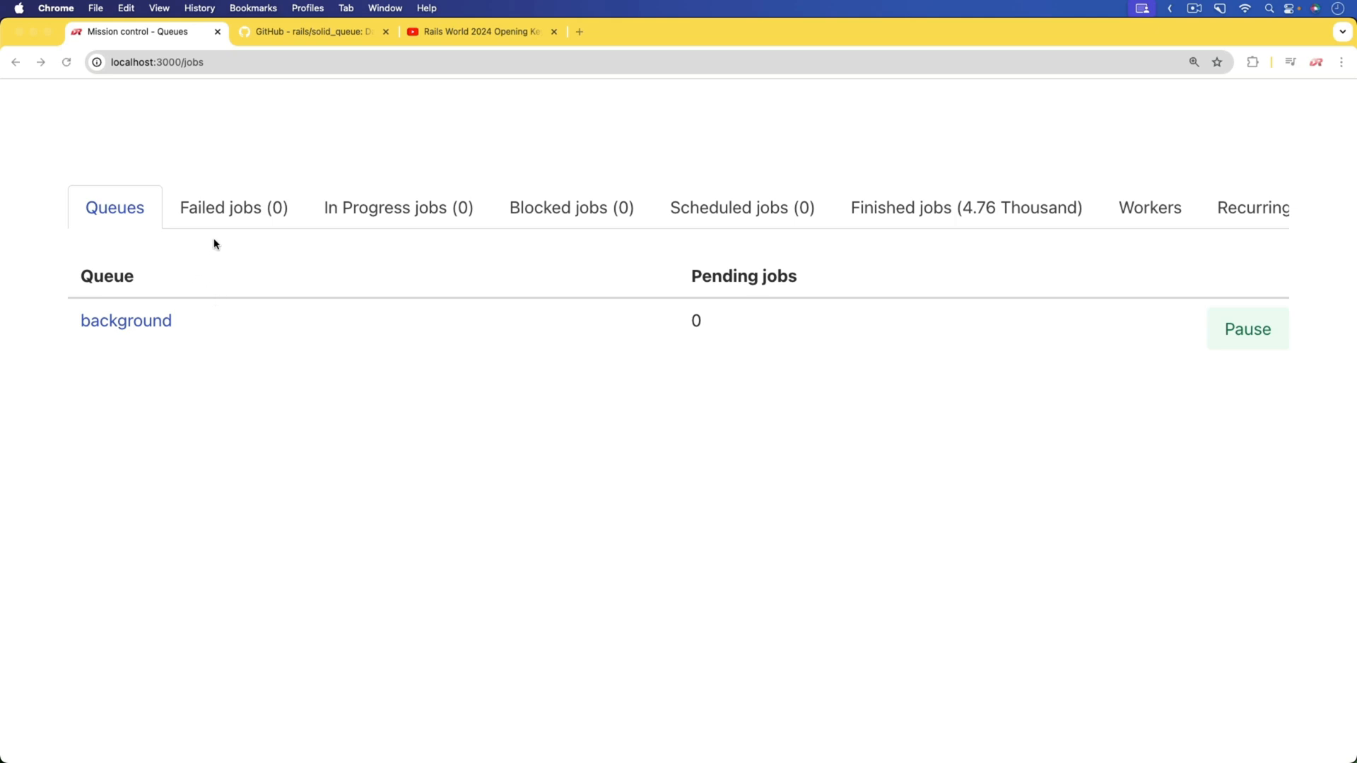
mouse_move(398, 193)
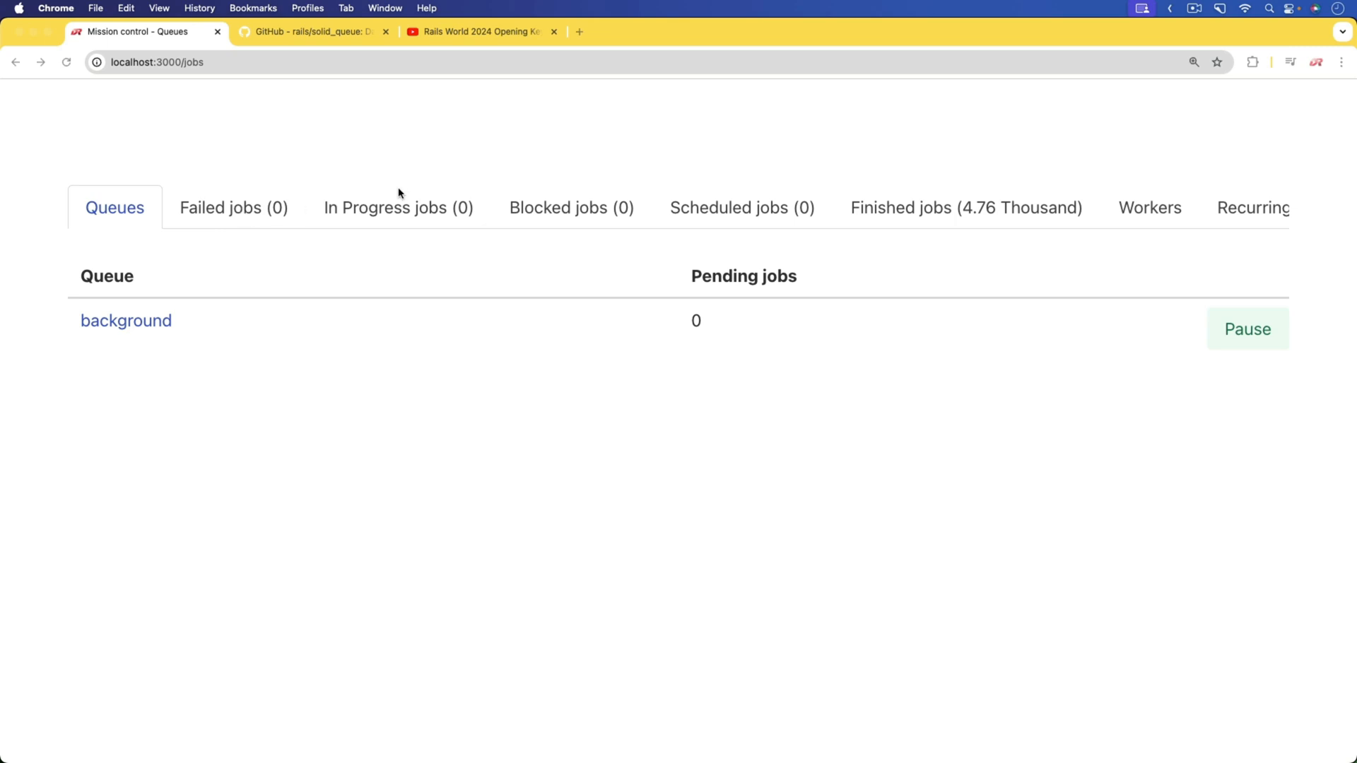
mouse_move(320, 215)
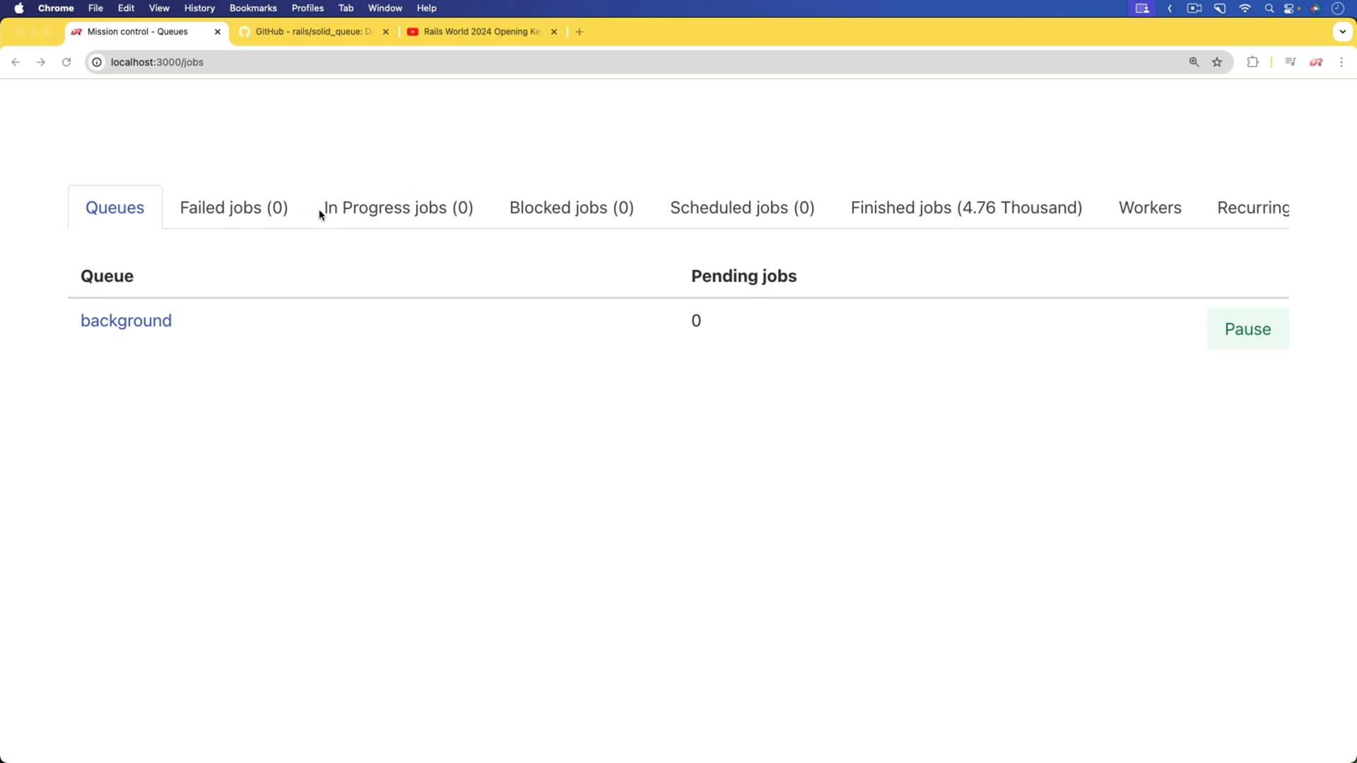
mouse_move(799, 215)
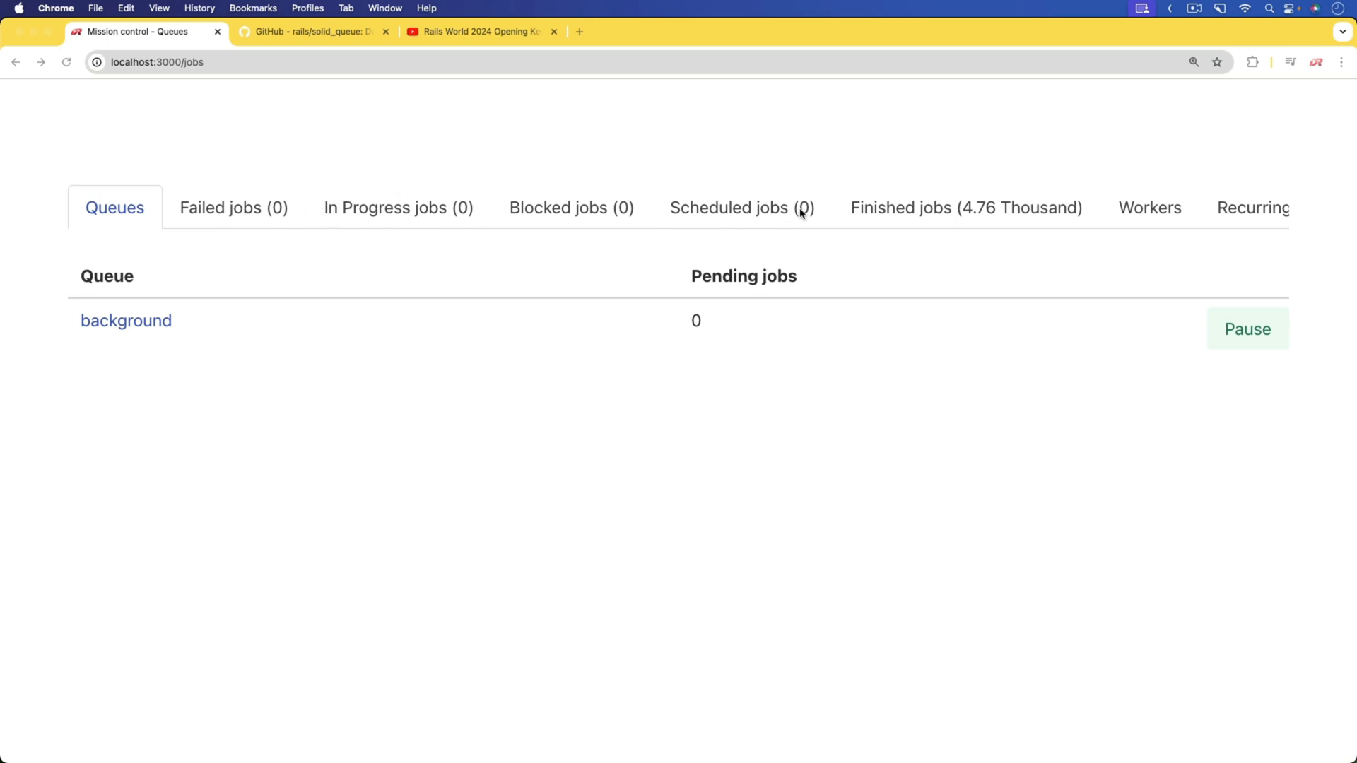
View the Workers list showing one active worker running EverySecondJob, then move on.
left_click(966, 208)
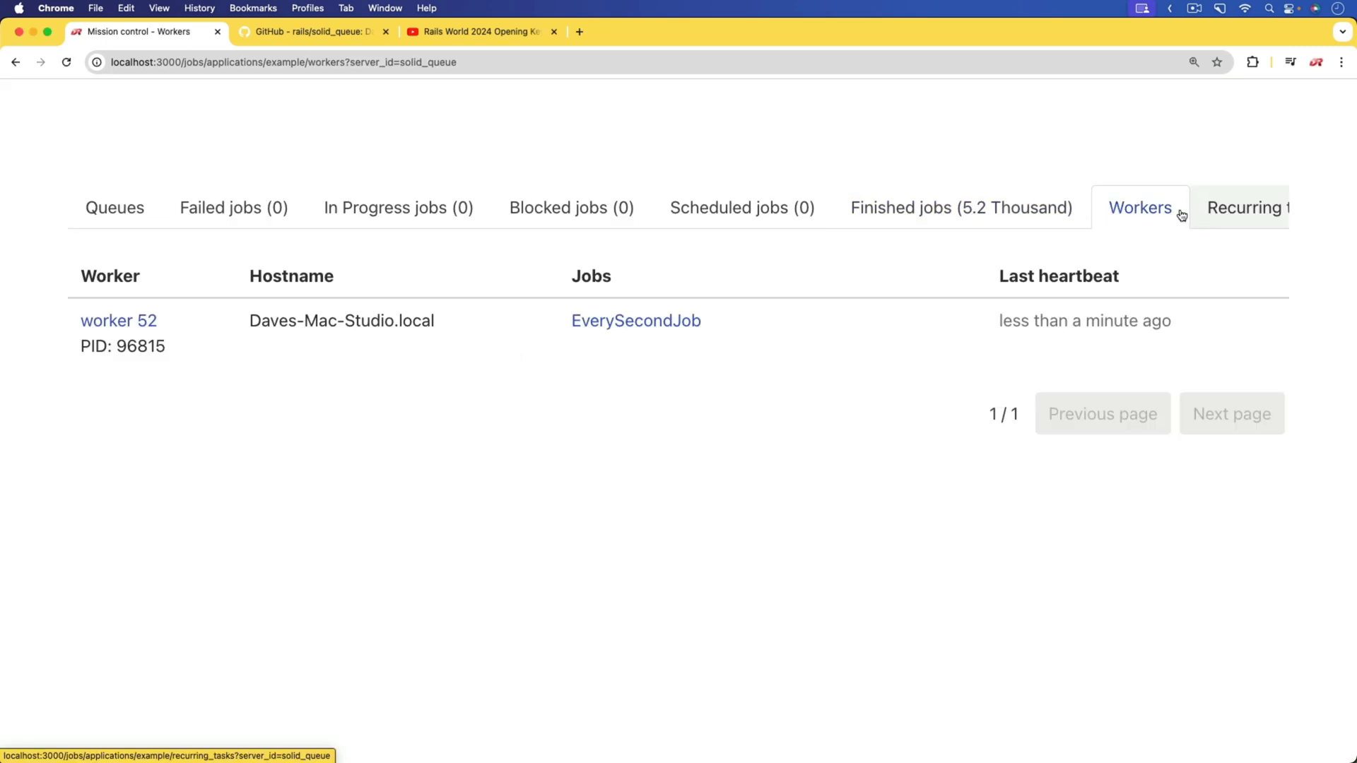
left_click(1246, 208)
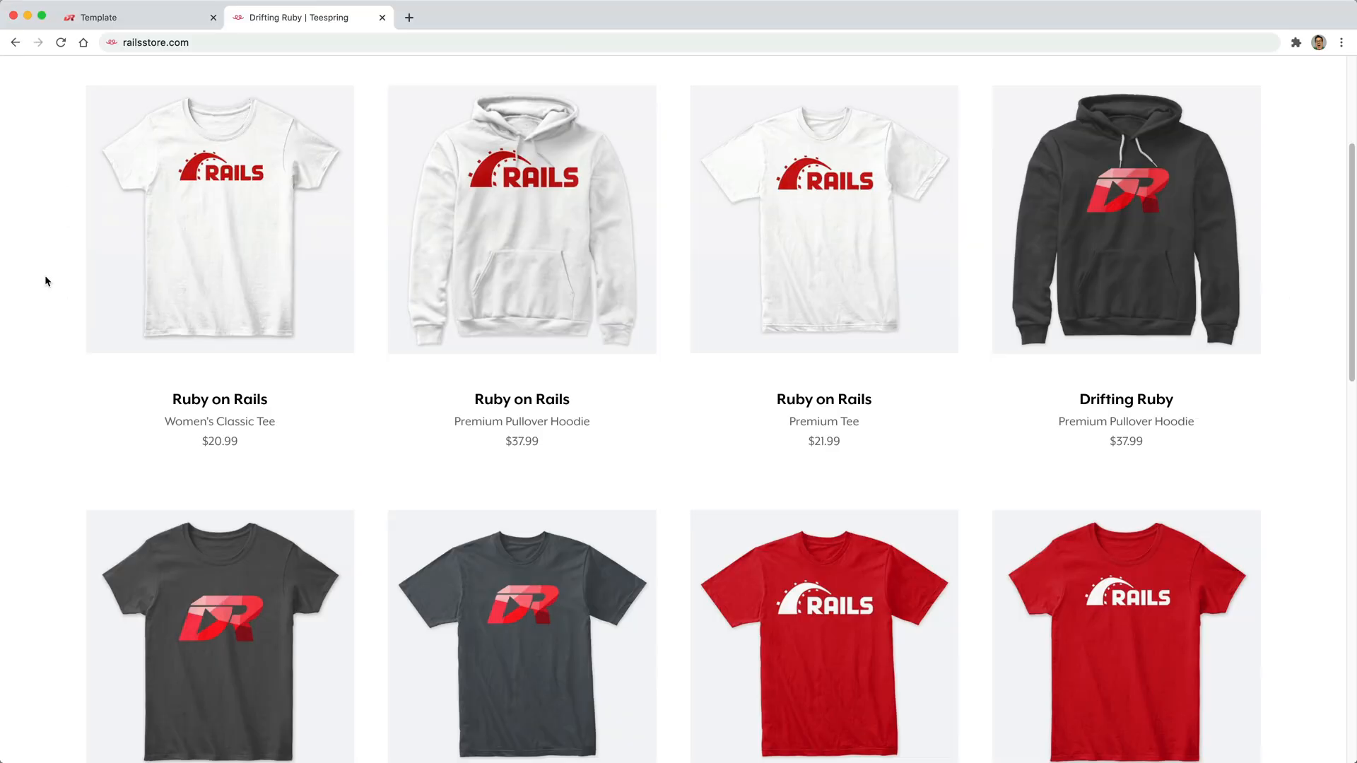
mouse_move(147, 66)
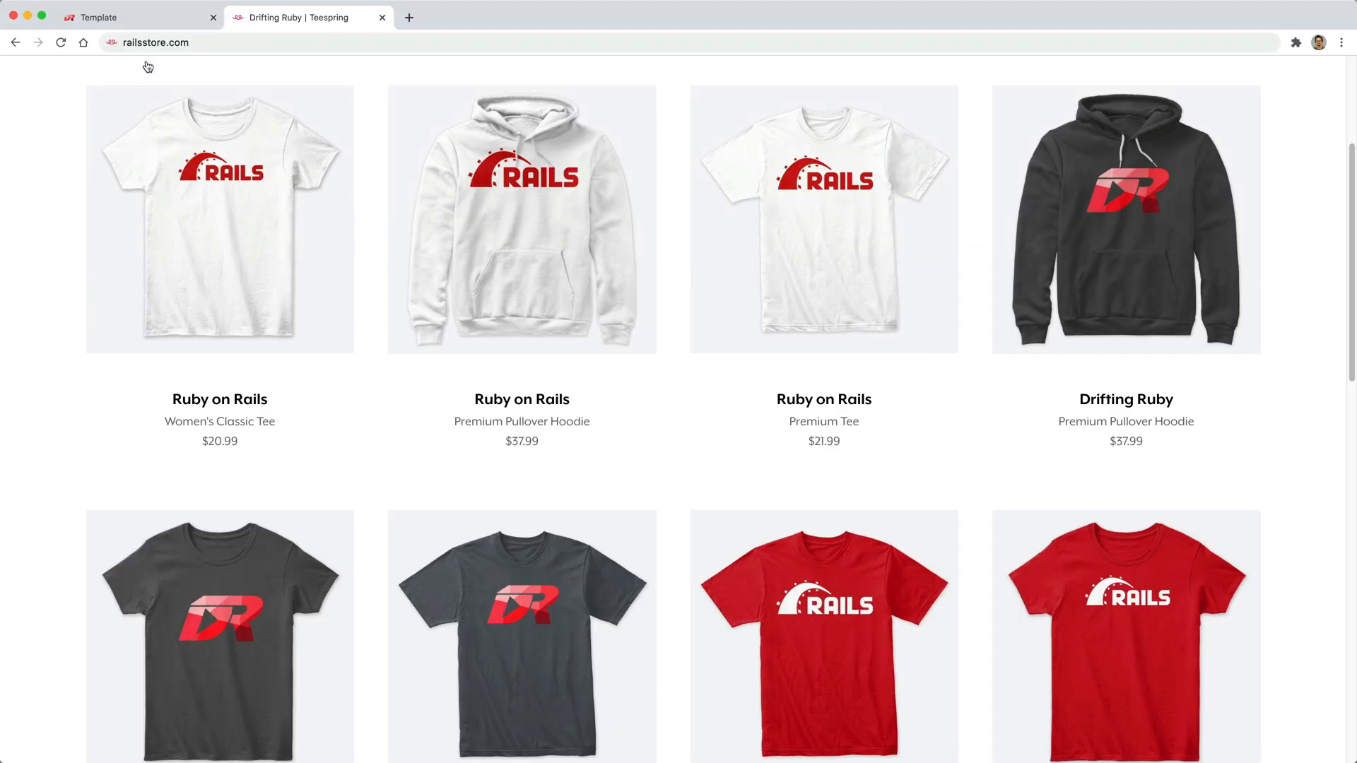
mouse_move(181, 61)
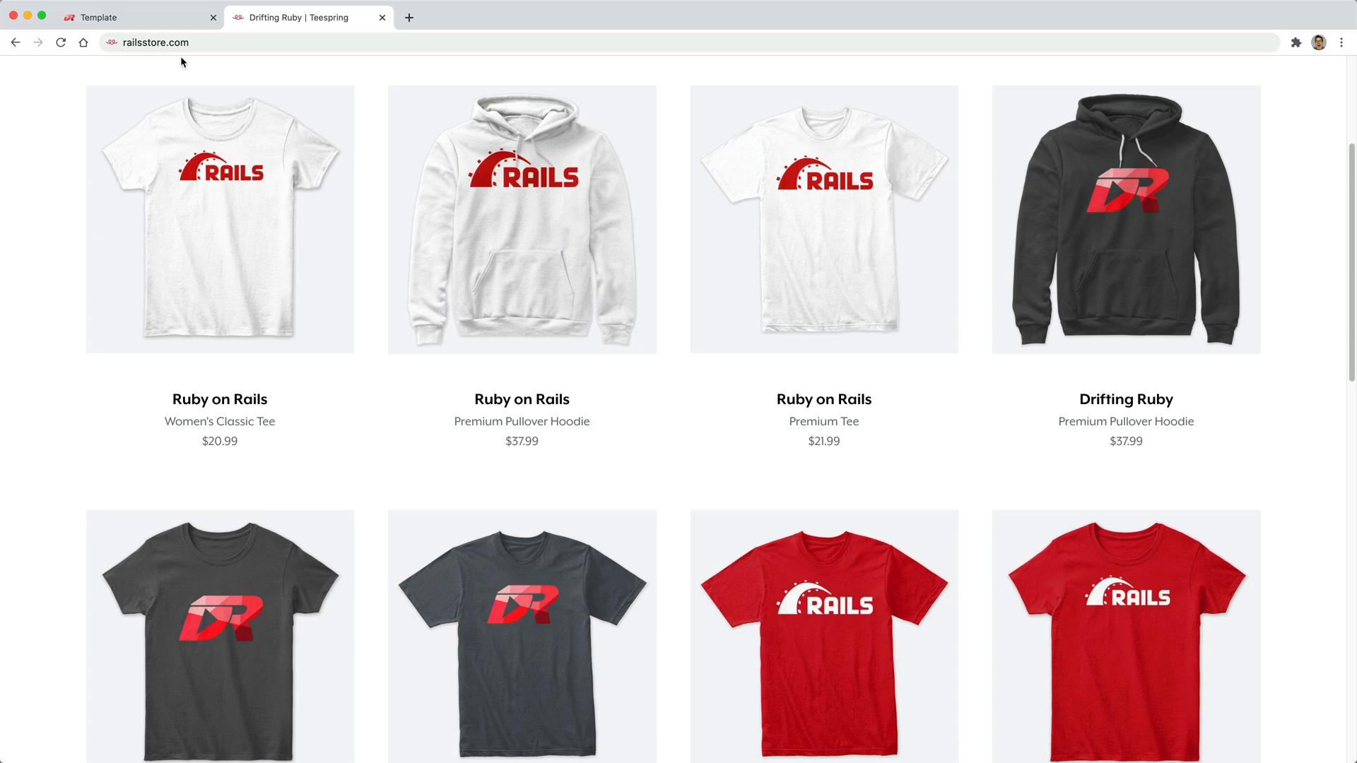
mouse_move(216, 164)
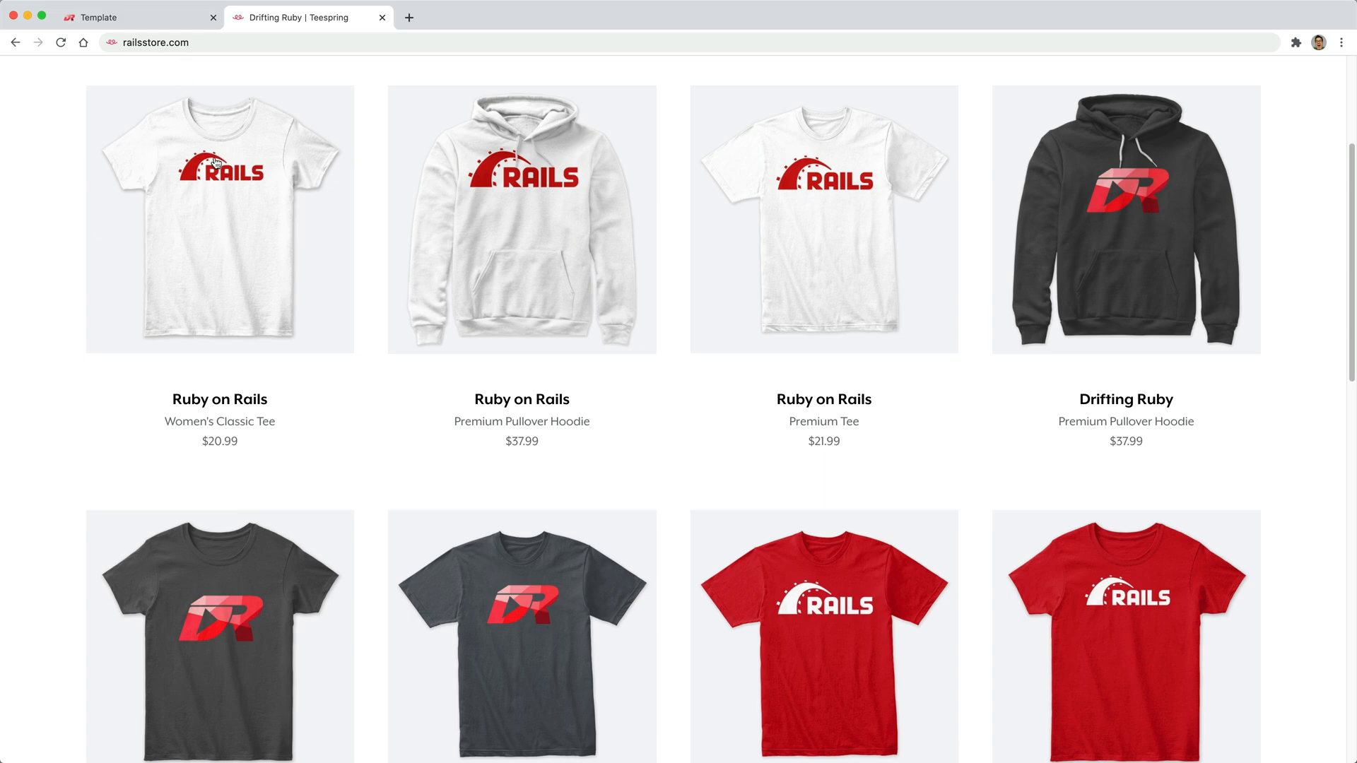